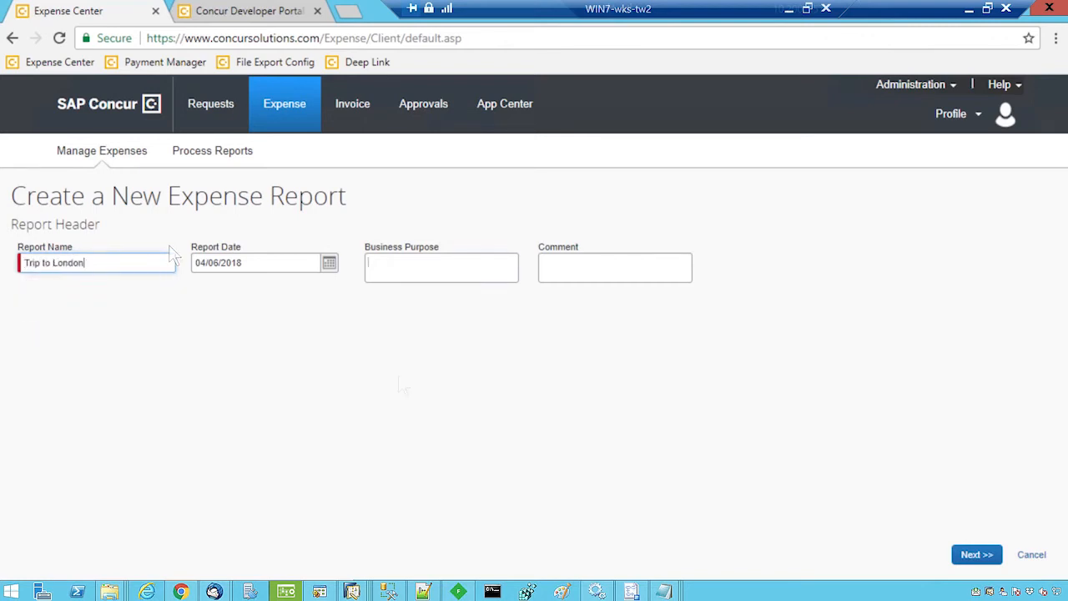
- Create the 'Trip to London' report with purpose 'Meeting with Concur' and add the $100 hotel and $60 dinner expenses
text(Meeting with Concur)
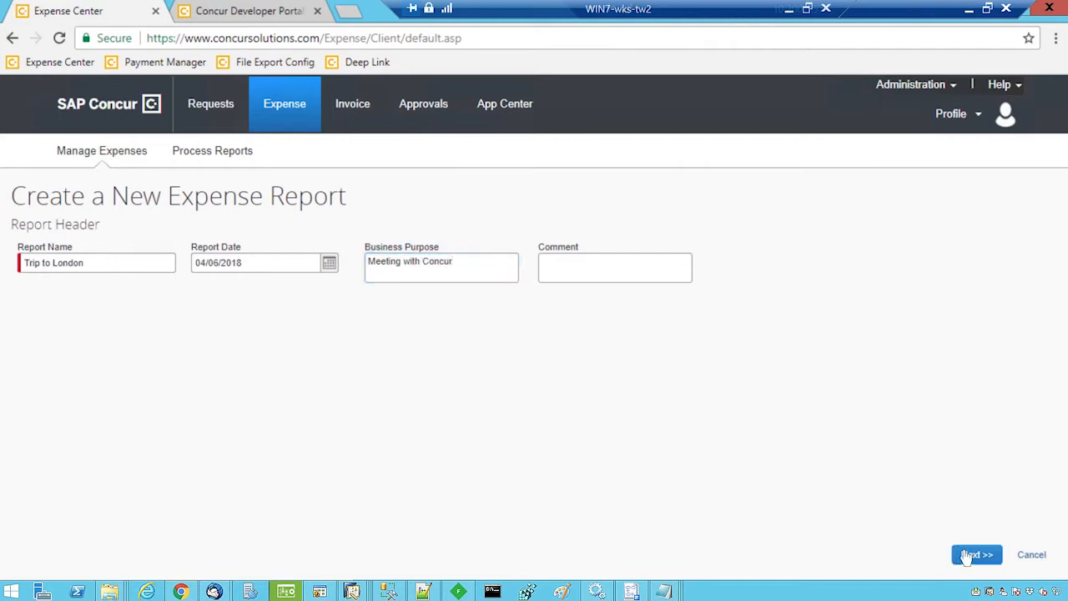
click(976, 554)
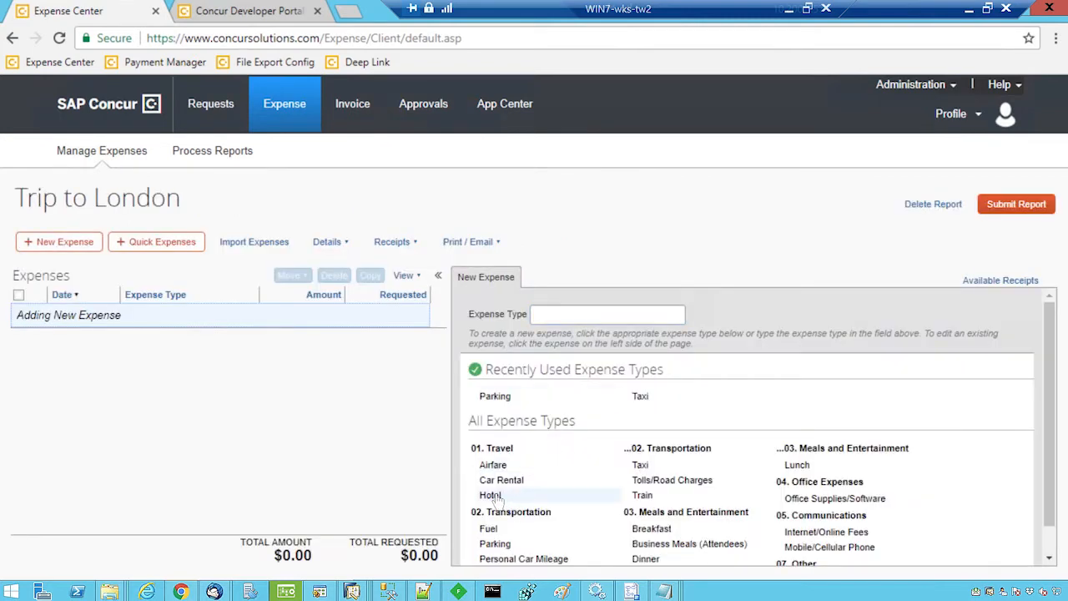
click(491, 494)
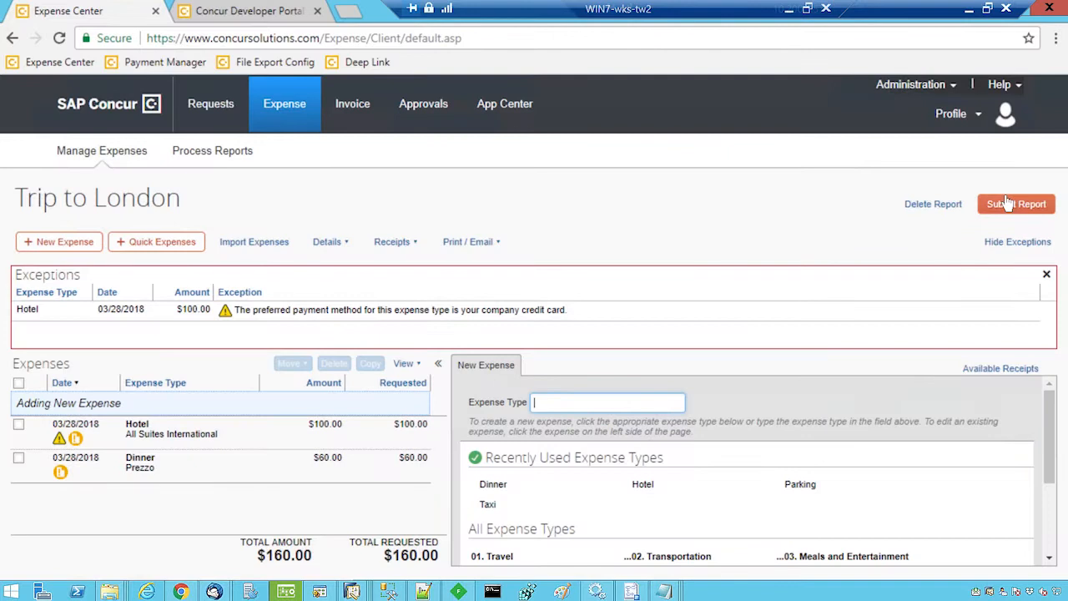
- Submit the Trip to London report and confirm it through Final Review
click(1016, 203)
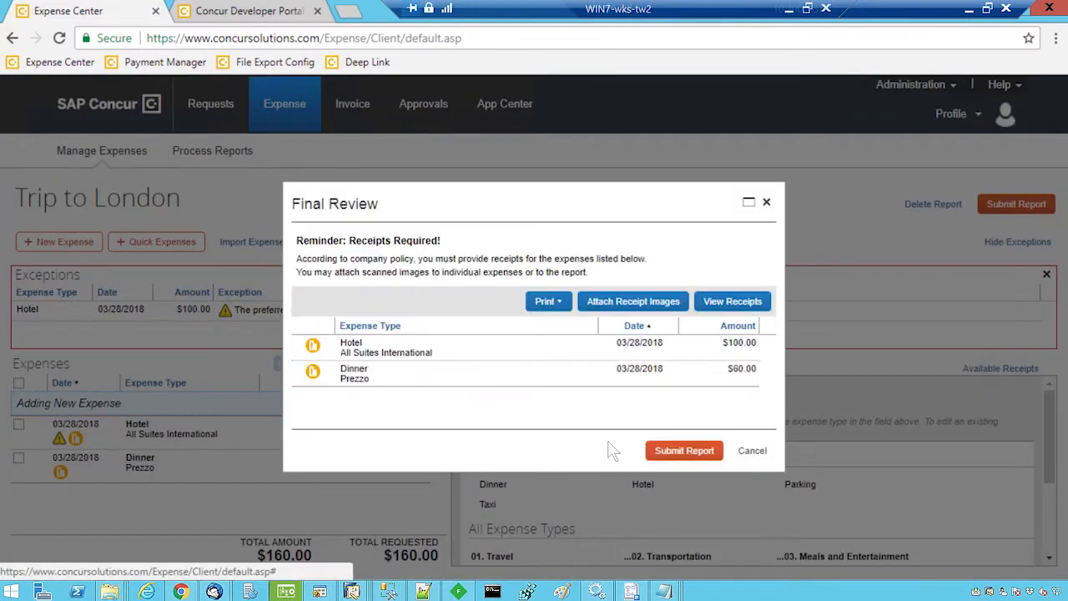
click(684, 450)
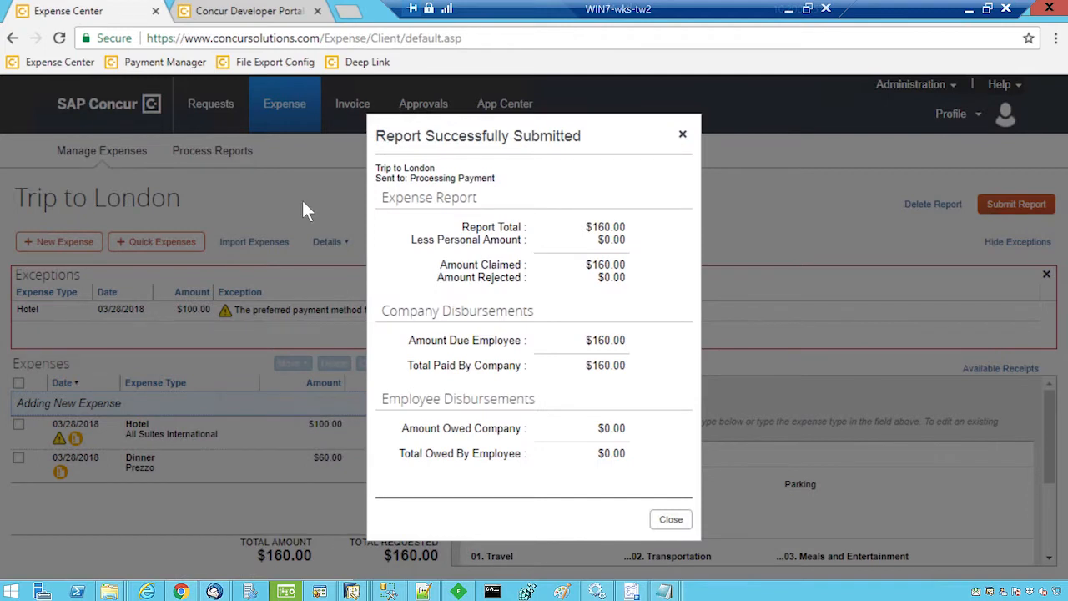
click(671, 519)
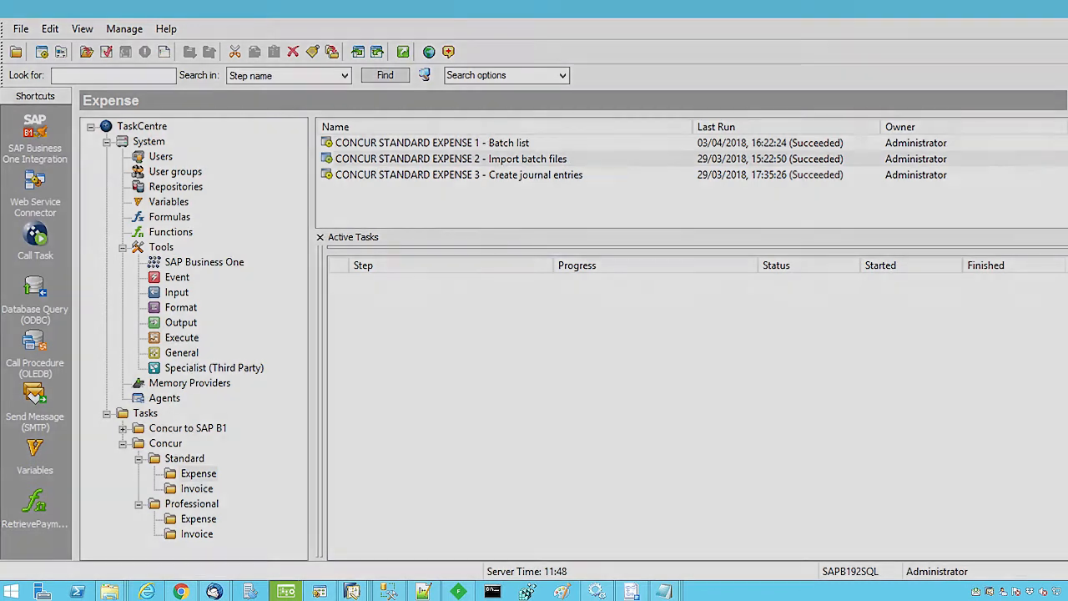
- Open the Concur standard expense import task's workflow design in BPA Platform
double_click(450, 158)
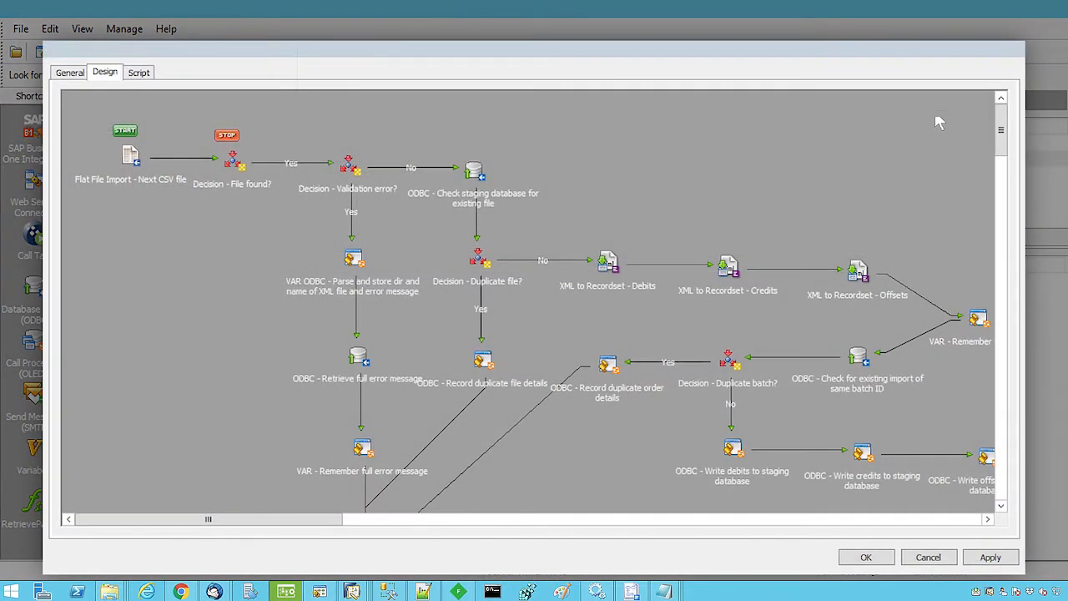